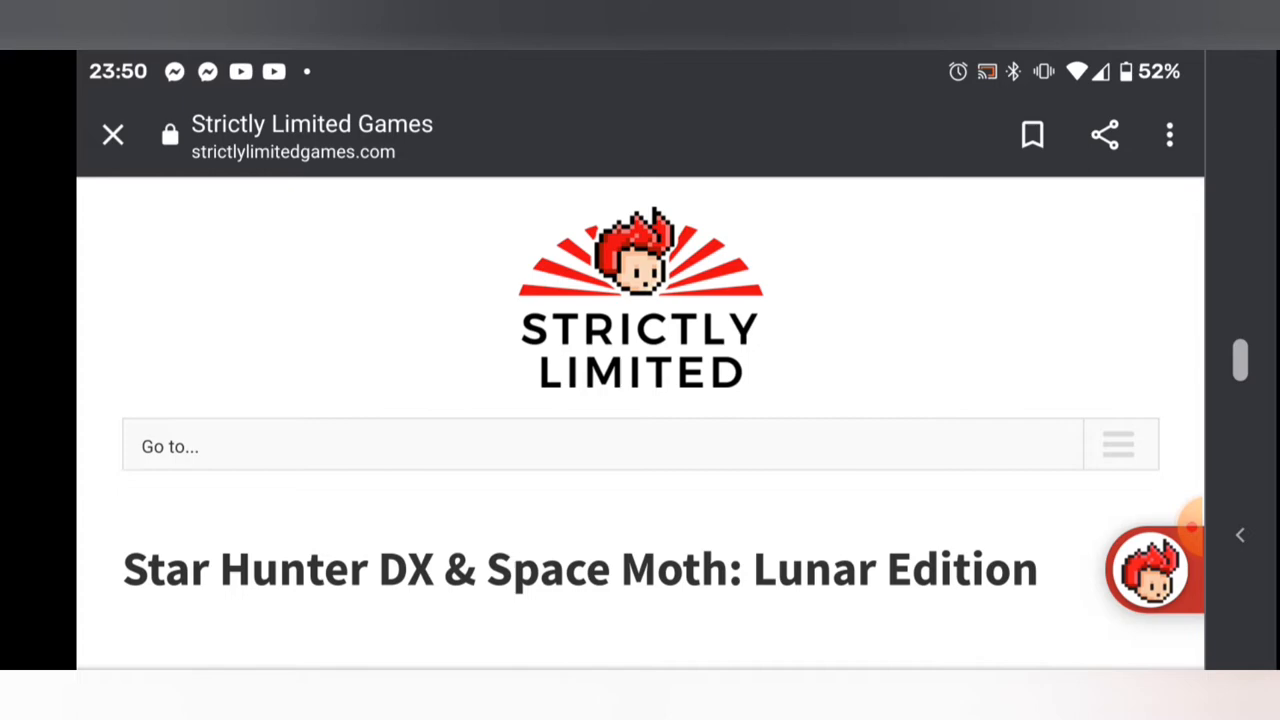
{"action": "scroll", "scroll_direction": "down", "scroll_amount": 3}
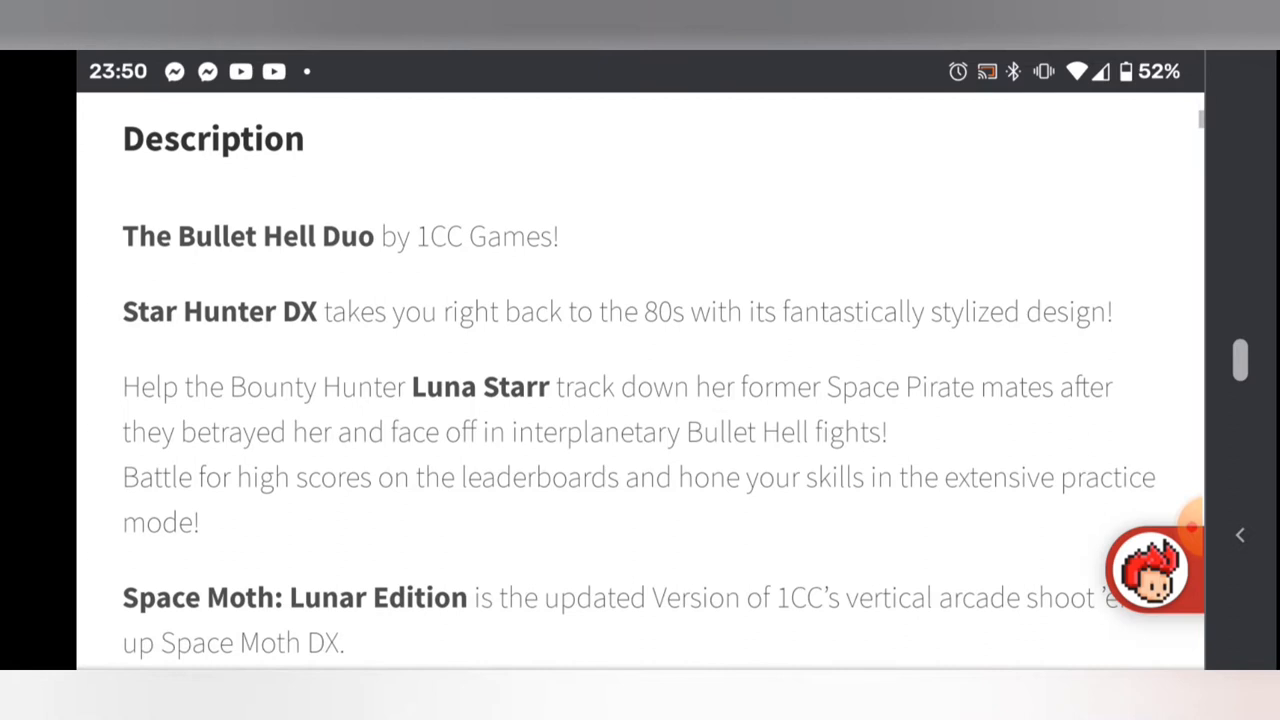
{"action": "scroll", "scroll_direction": "down", "scroll_amount": 3}
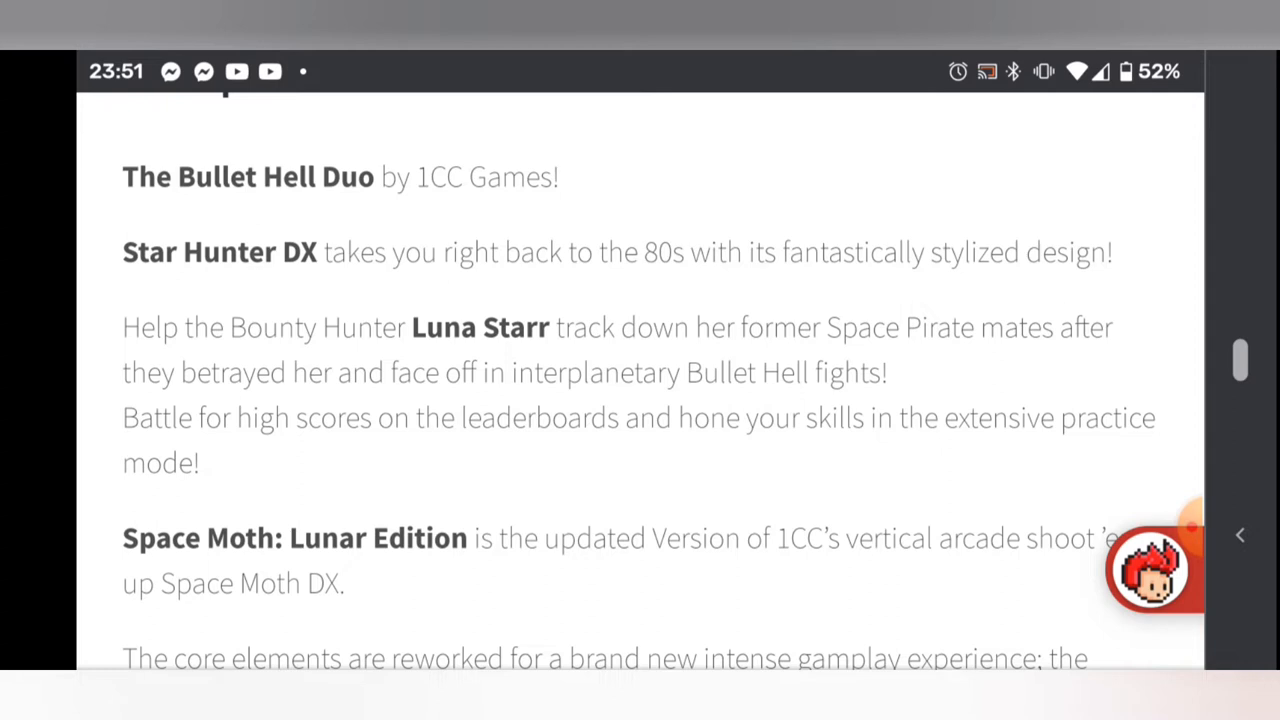
{"action": "scroll", "scroll_direction": "down", "scroll_amount": 3}
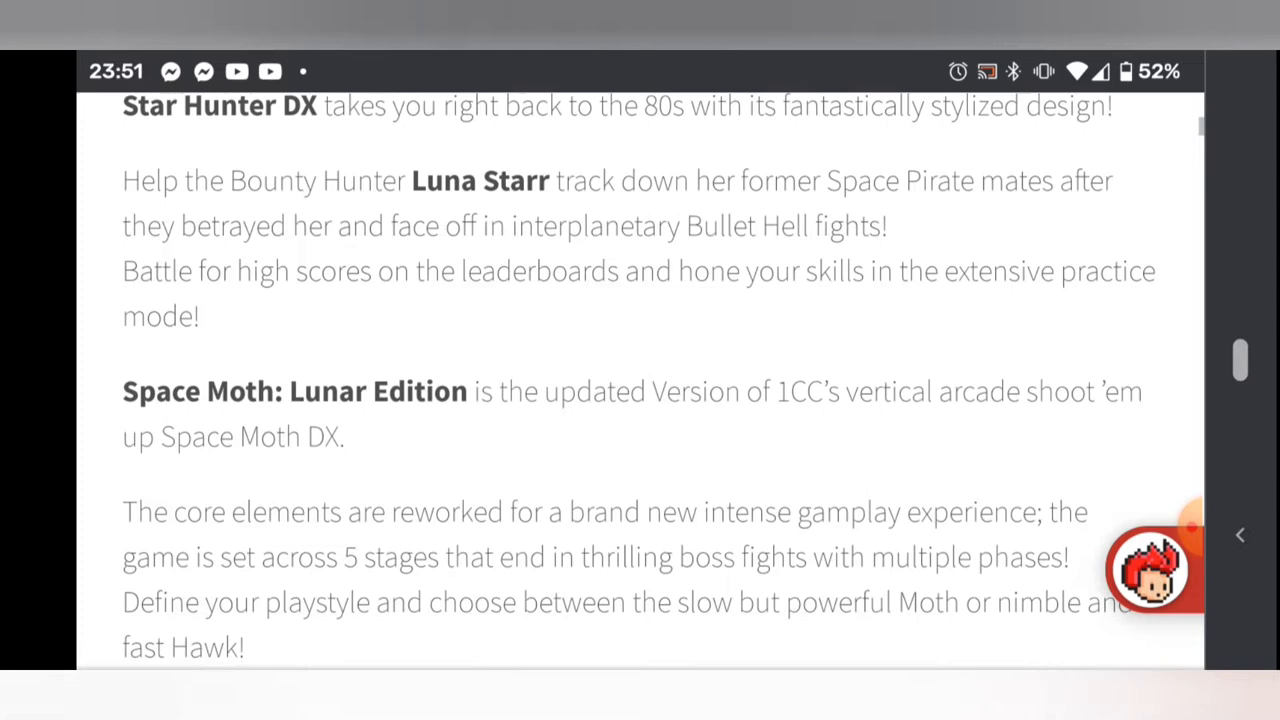
{"action": "scroll", "scroll_direction": "down", "scroll_amount": 3}
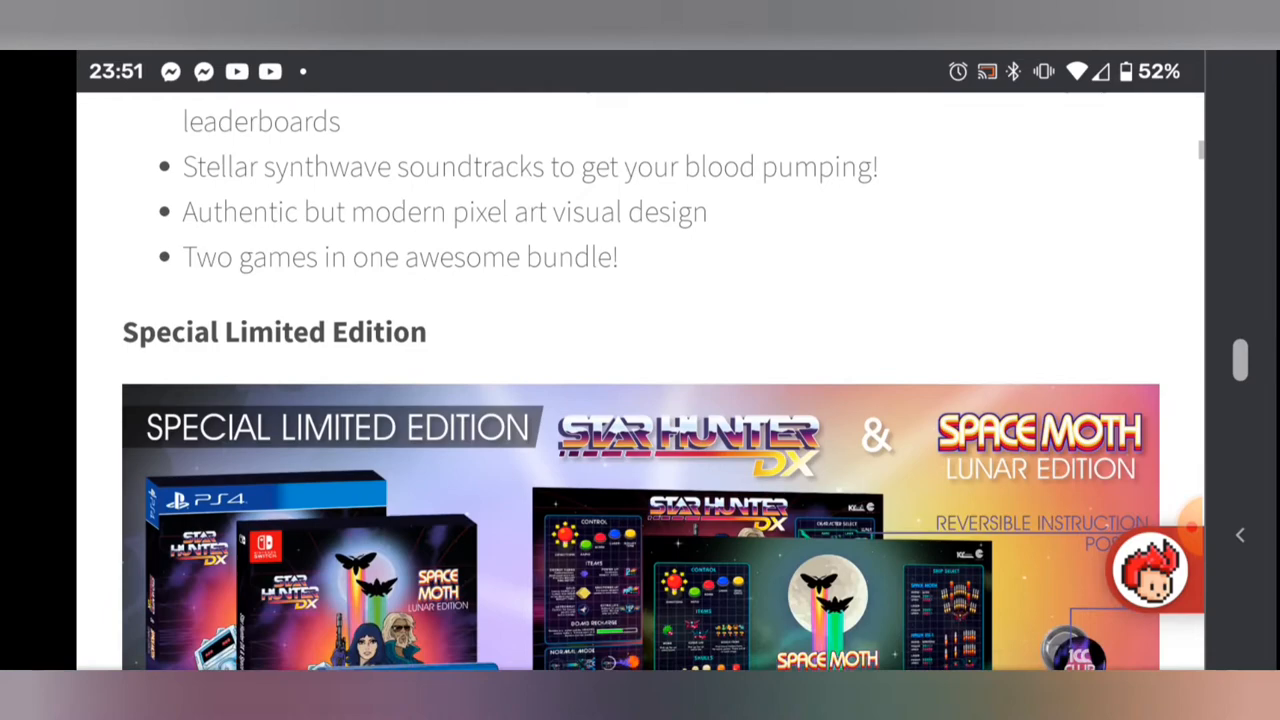
{"action": "scroll", "scroll_direction": "down", "scroll_amount": 3}
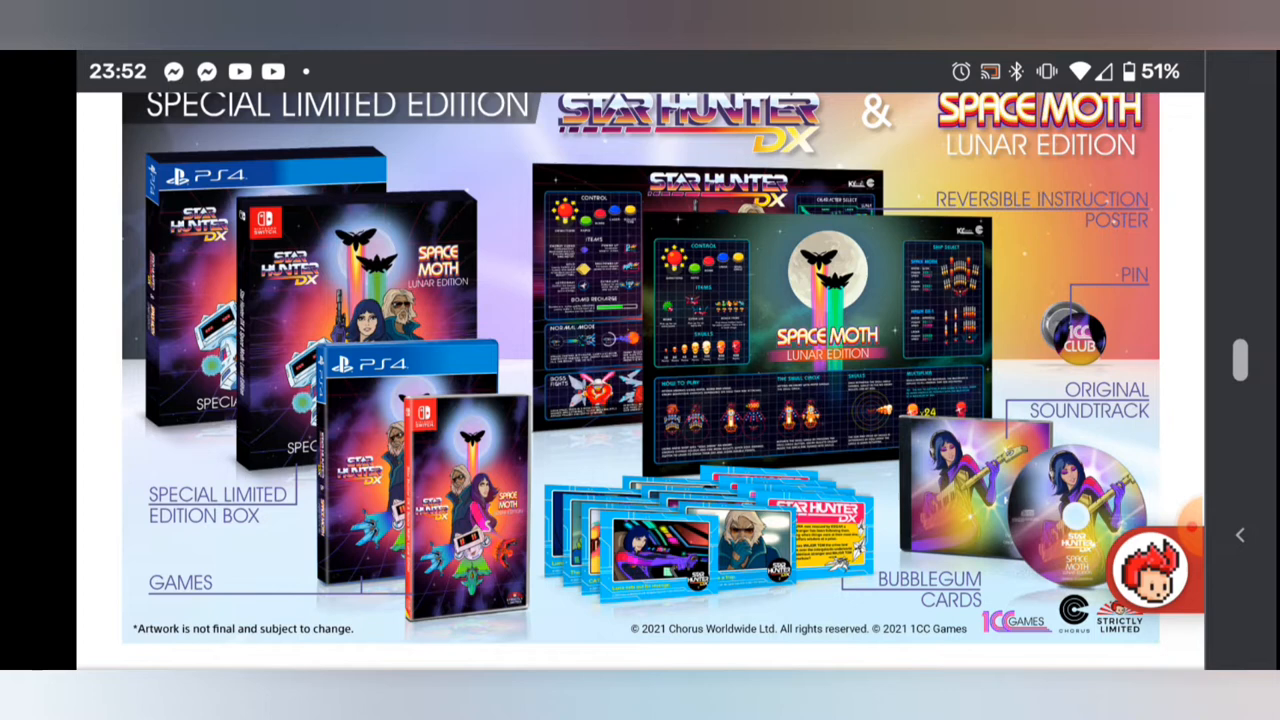
{"action": "scroll", "scroll_direction": "down", "scroll_amount": 3}
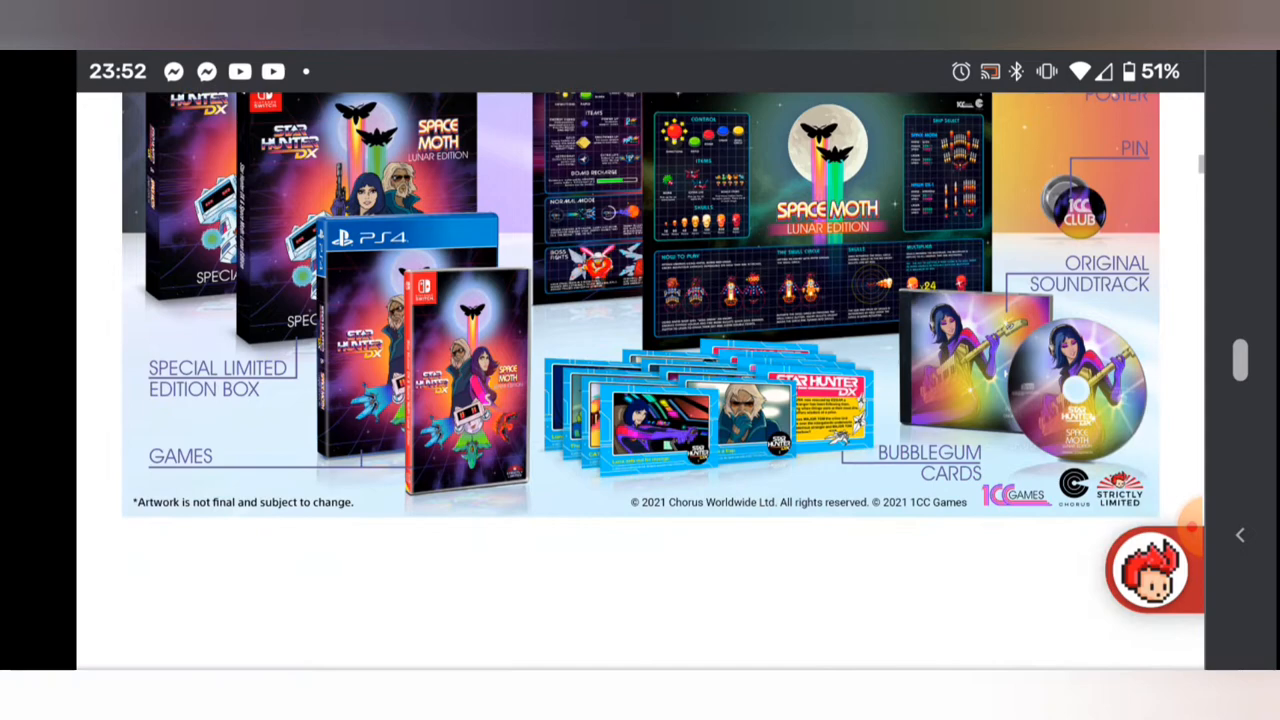
{"action": "scroll", "scroll_direction": "down", "scroll_amount": 3}
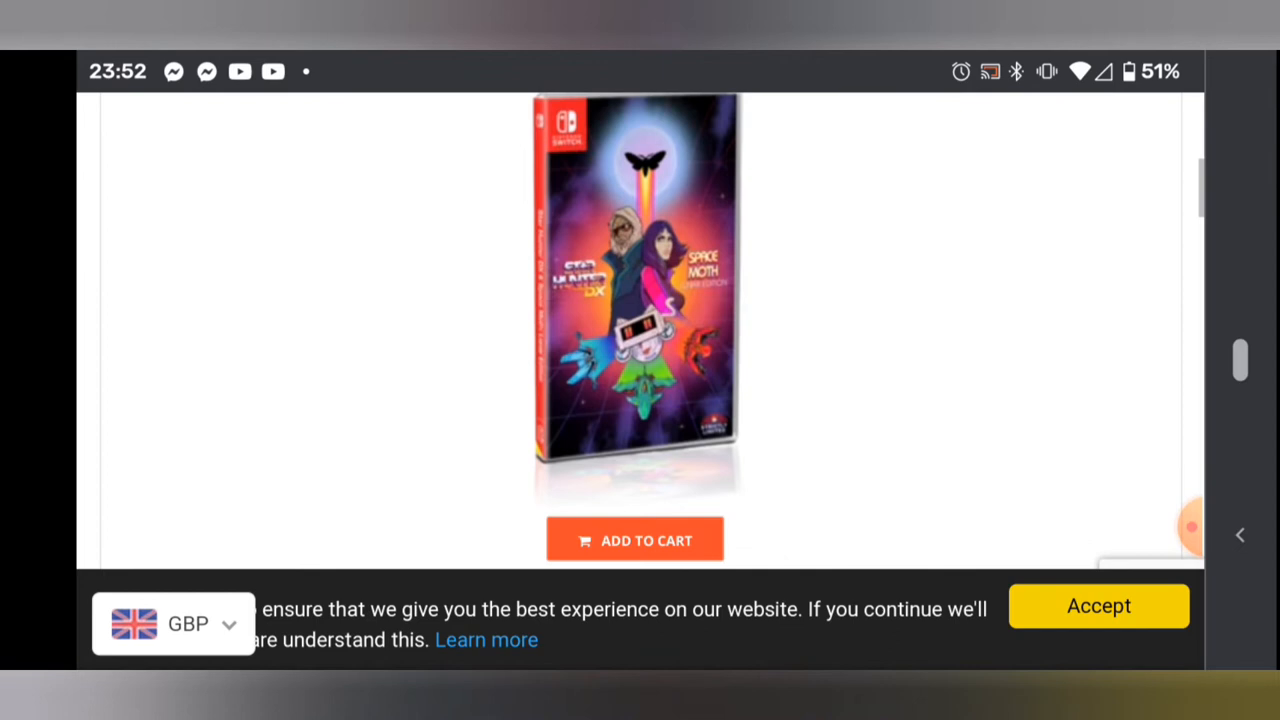
{"action": "scroll", "scroll_direction": "down", "scroll_amount": 3}
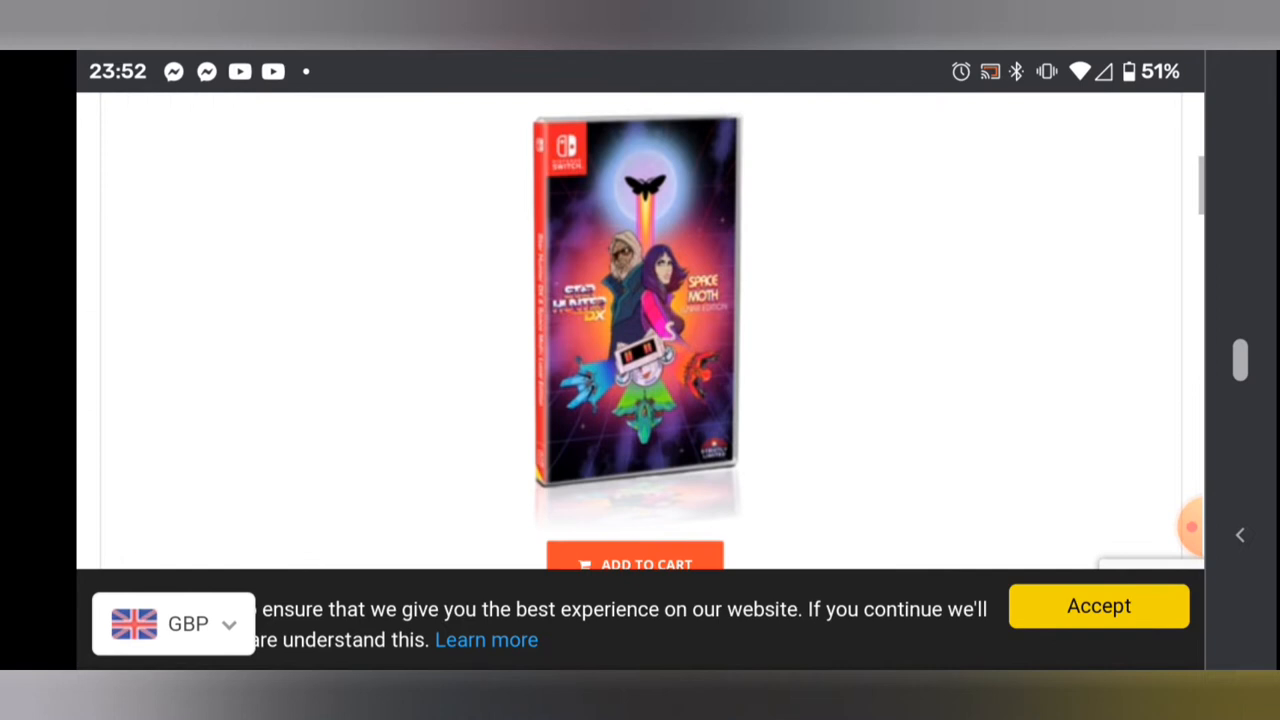
{"action": "scroll", "scroll_direction": "down", "scroll_amount": 3}
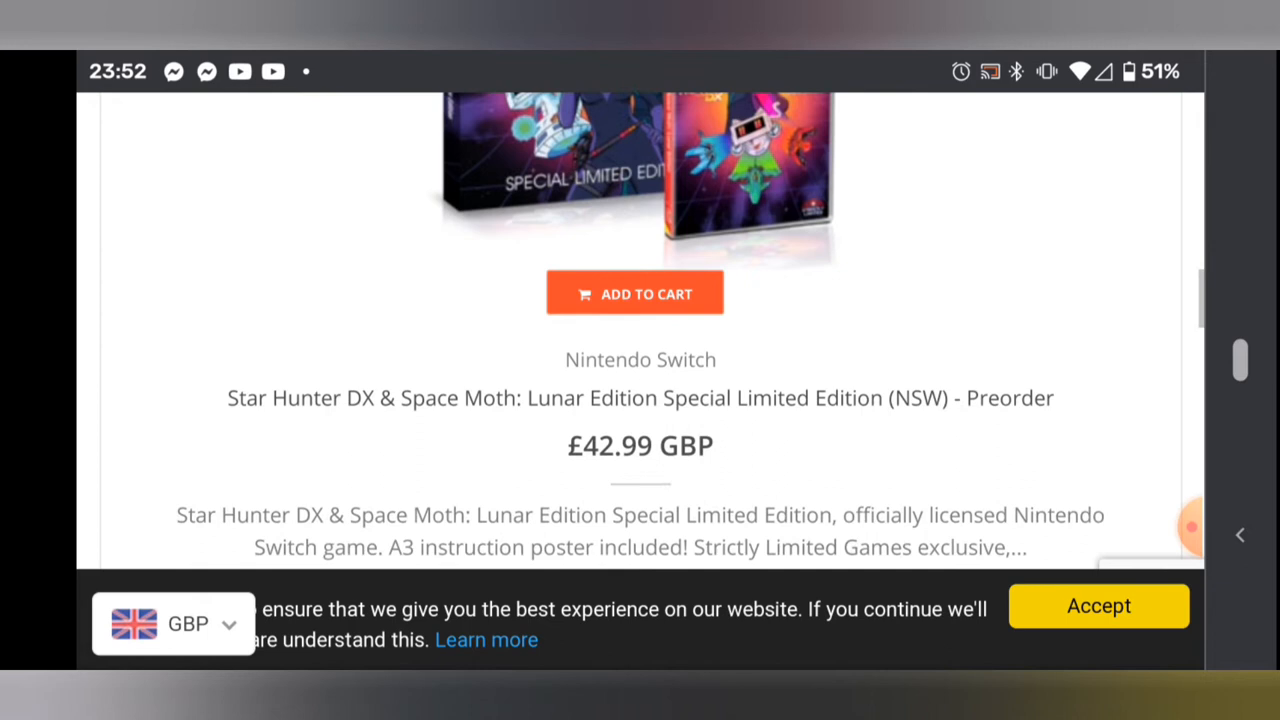
{"action": "scroll", "scroll_direction": "down", "scroll_amount": 3}
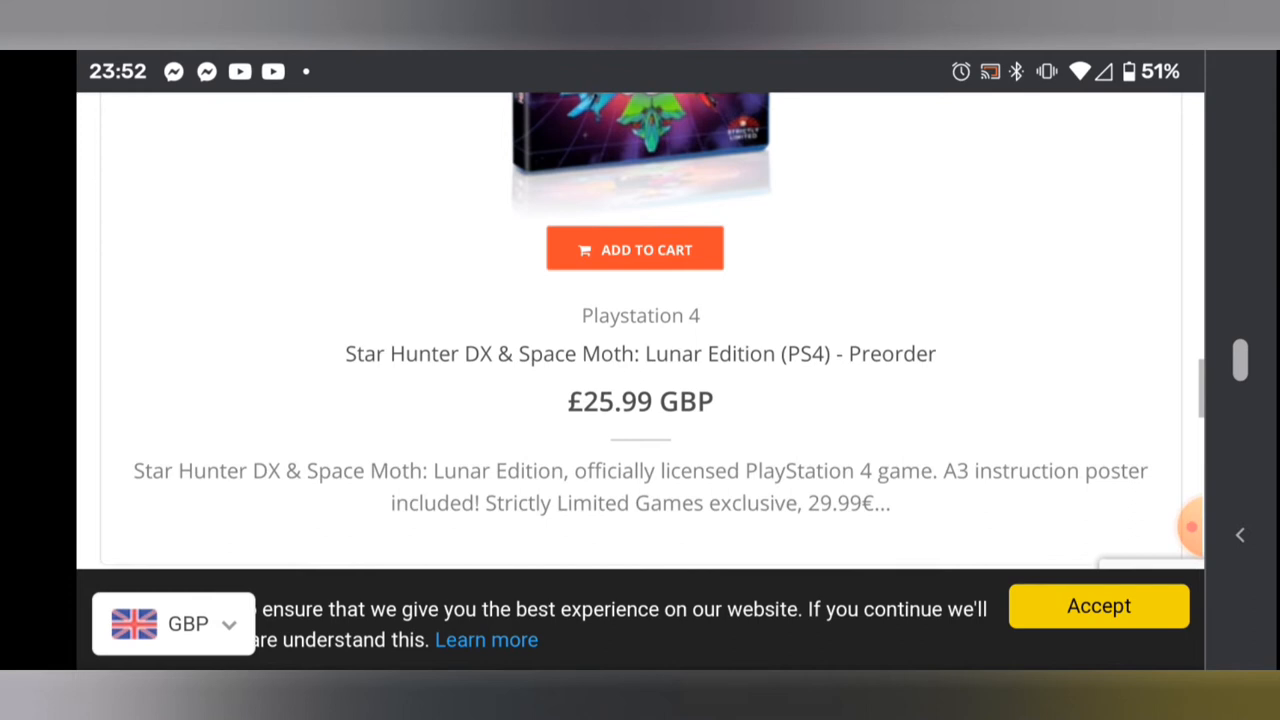
{"action": "scroll", "scroll_direction": "down", "scroll_amount": 3}
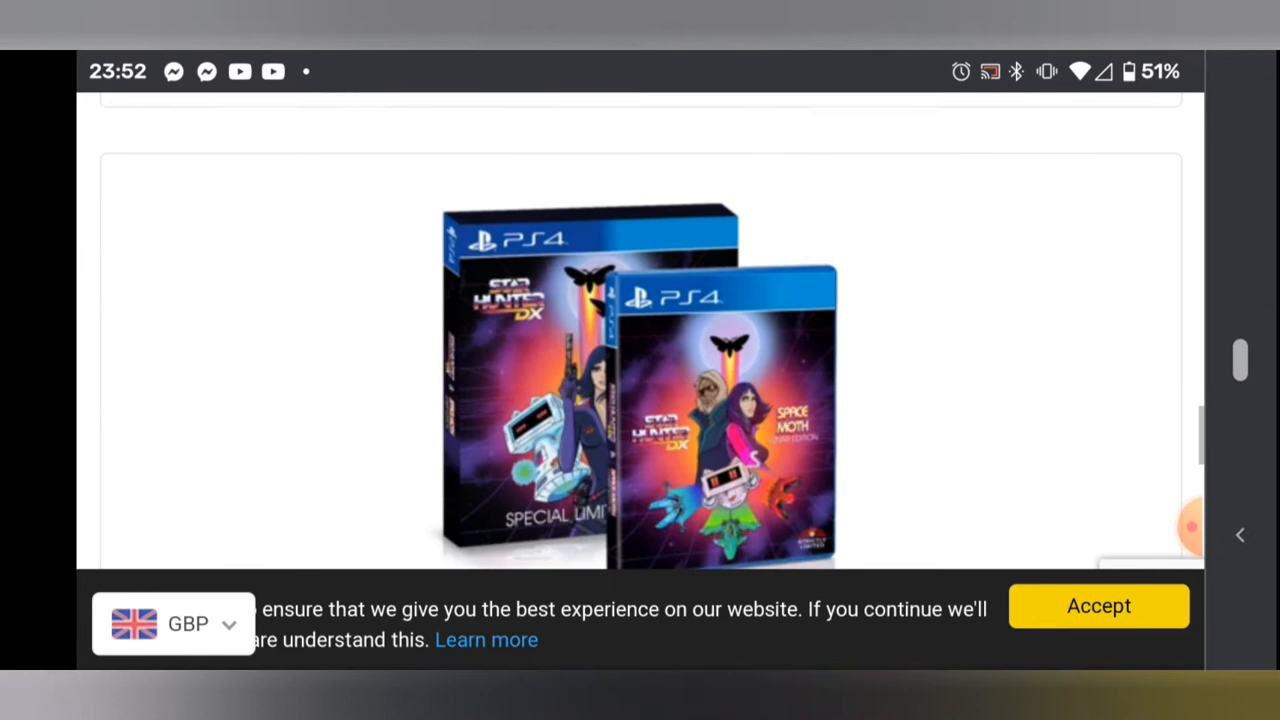
{"action": "scroll", "scroll_direction": "down", "scroll_amount": 3}
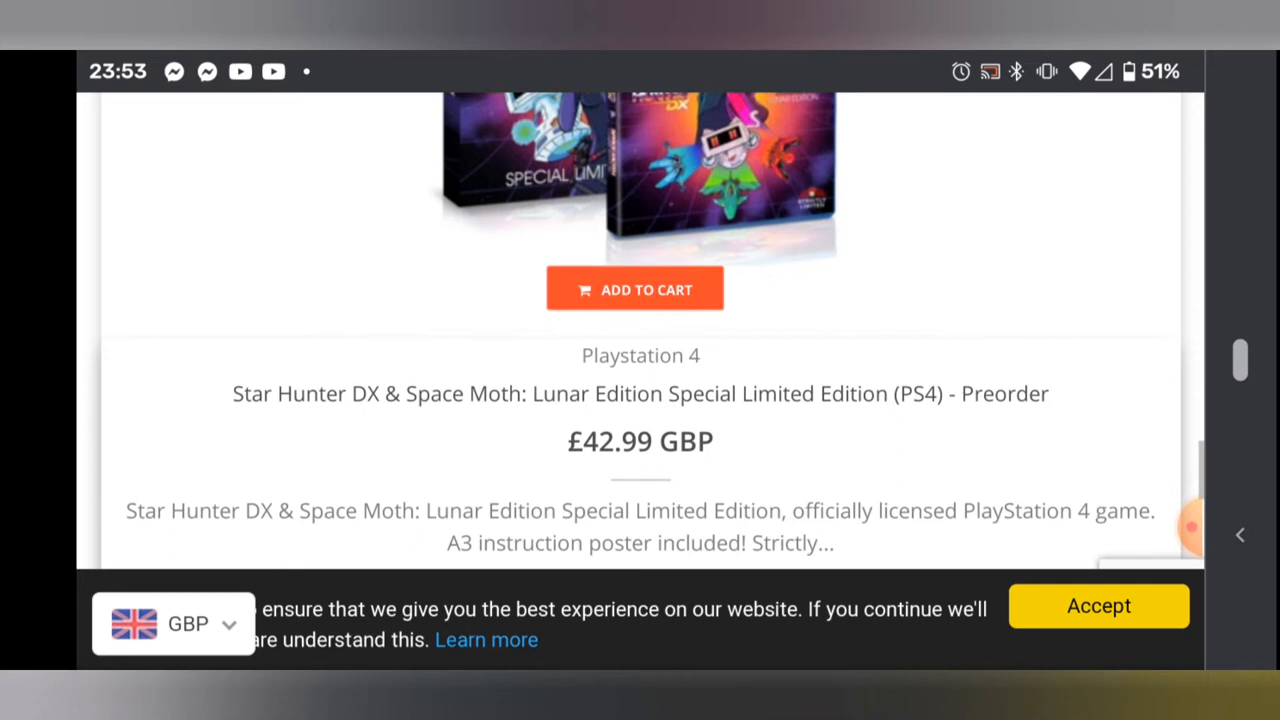
{"action": "scroll", "scroll_direction": "down", "scroll_amount": 3}
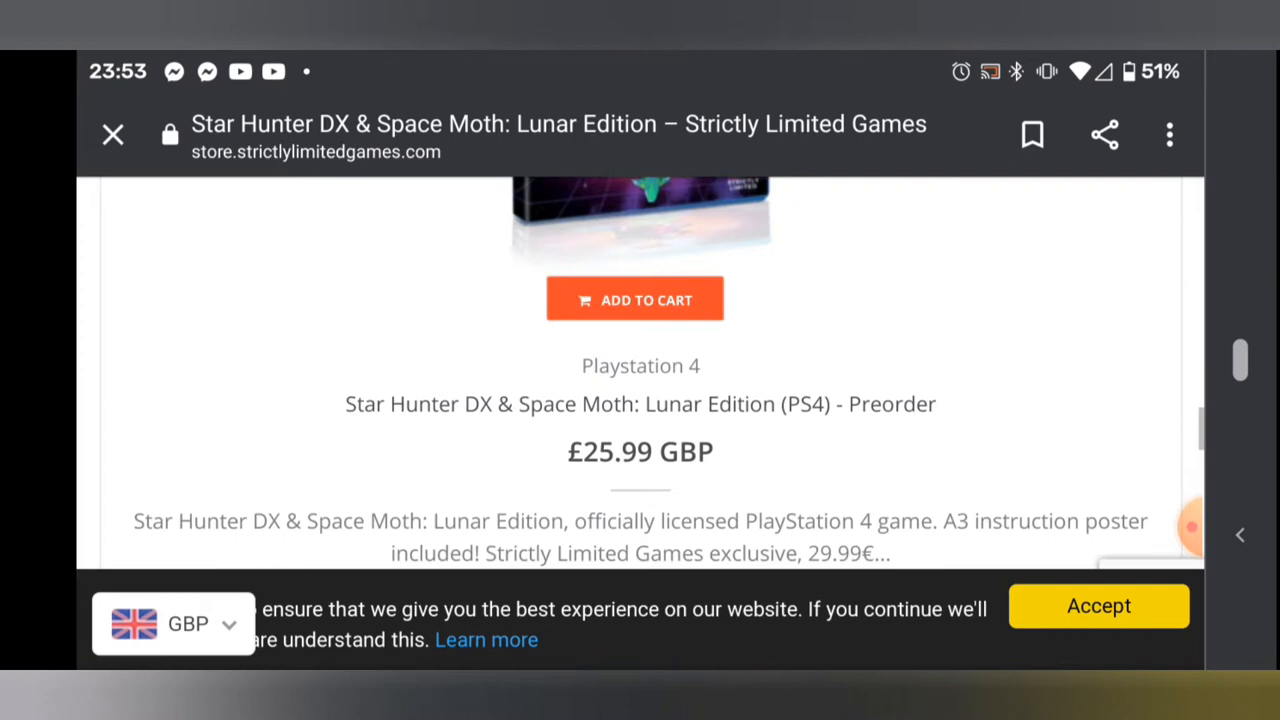
{"action": "scroll", "scroll_direction": "down", "scroll_amount": 3}
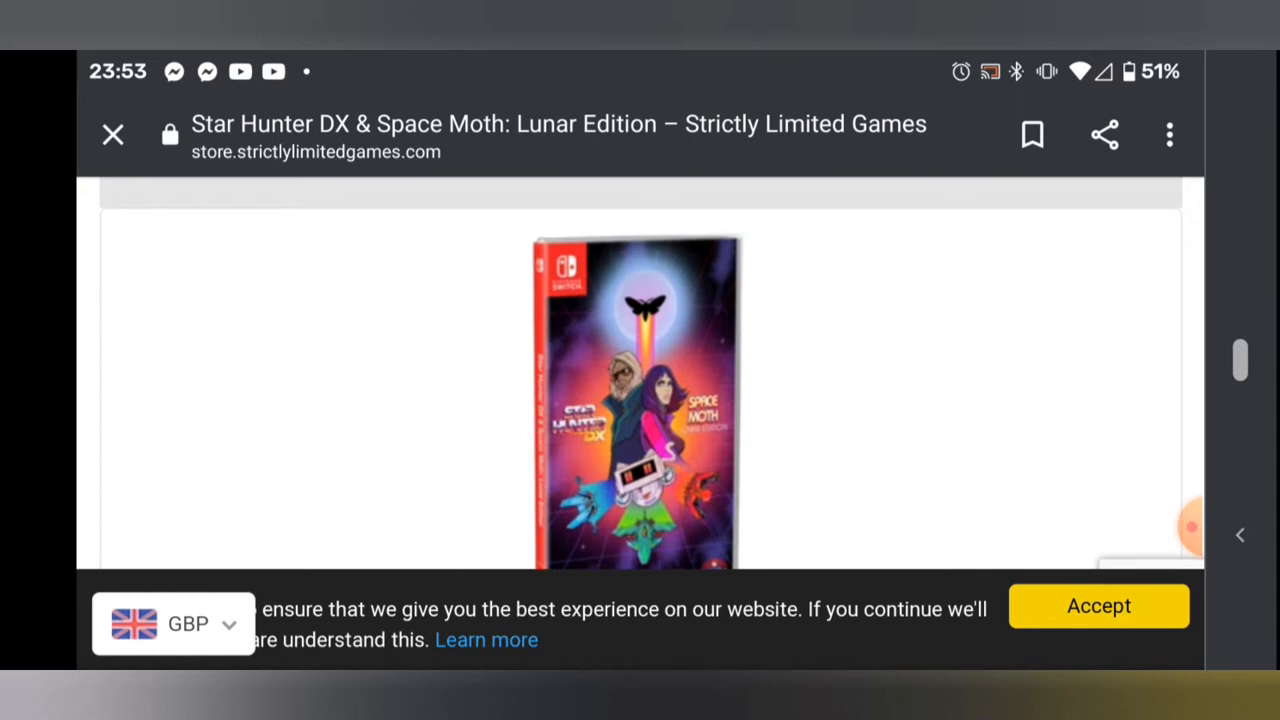
{"action": "scroll", "scroll_direction": "down", "scroll_amount": 3}
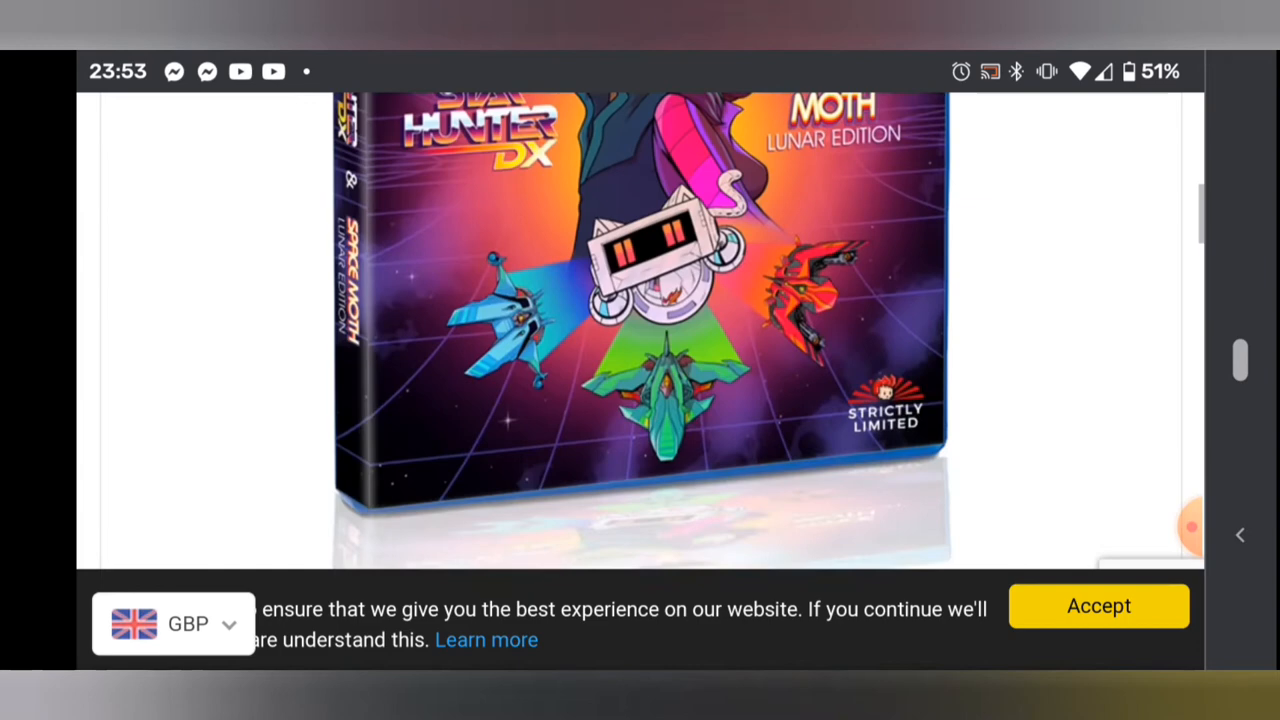
{"action": "scroll", "scroll_direction": "up", "scroll_amount": 3}
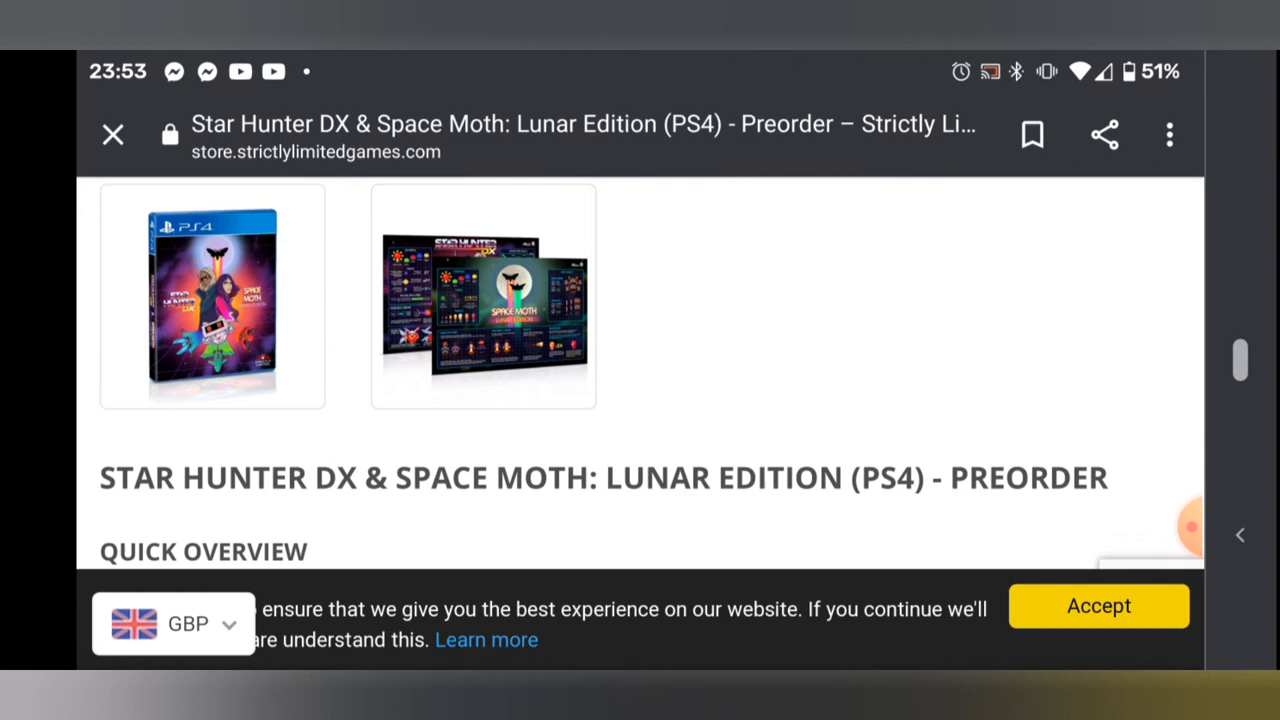
{"action": "scroll", "scroll_direction": "down", "scroll_amount": 3}
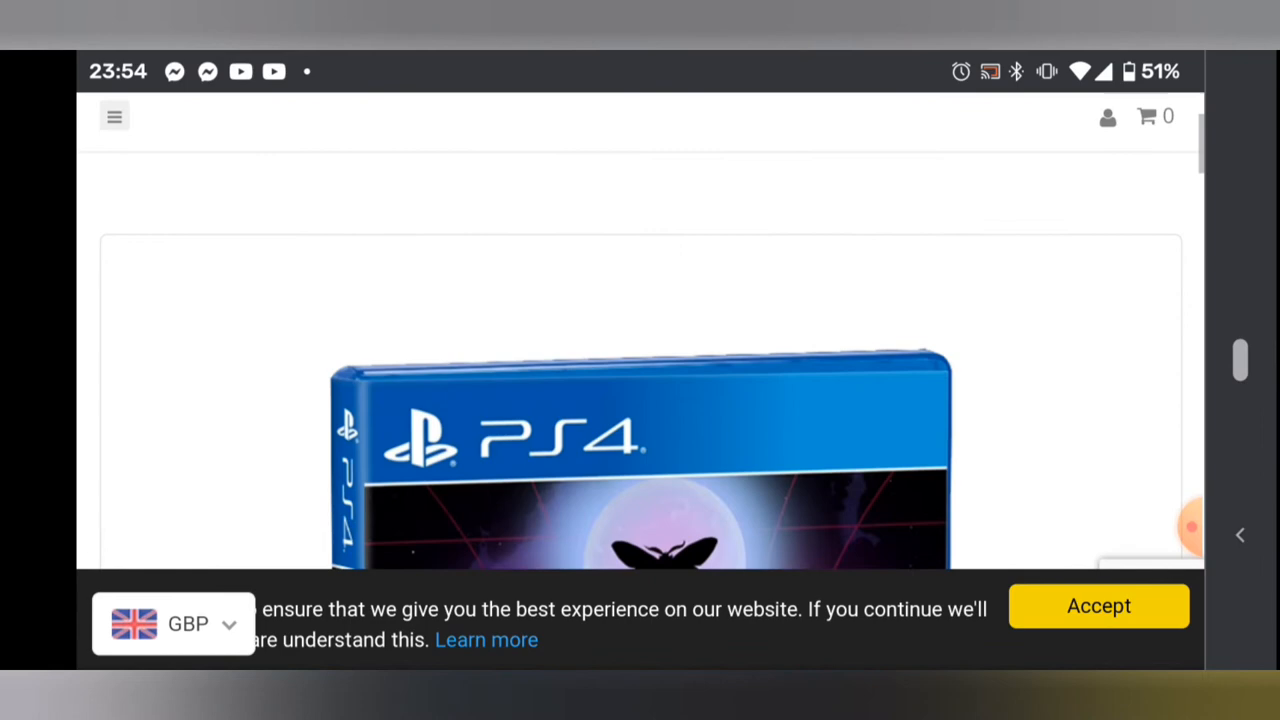
{"action": "scroll", "scroll_direction": "down", "scroll_amount": 3}
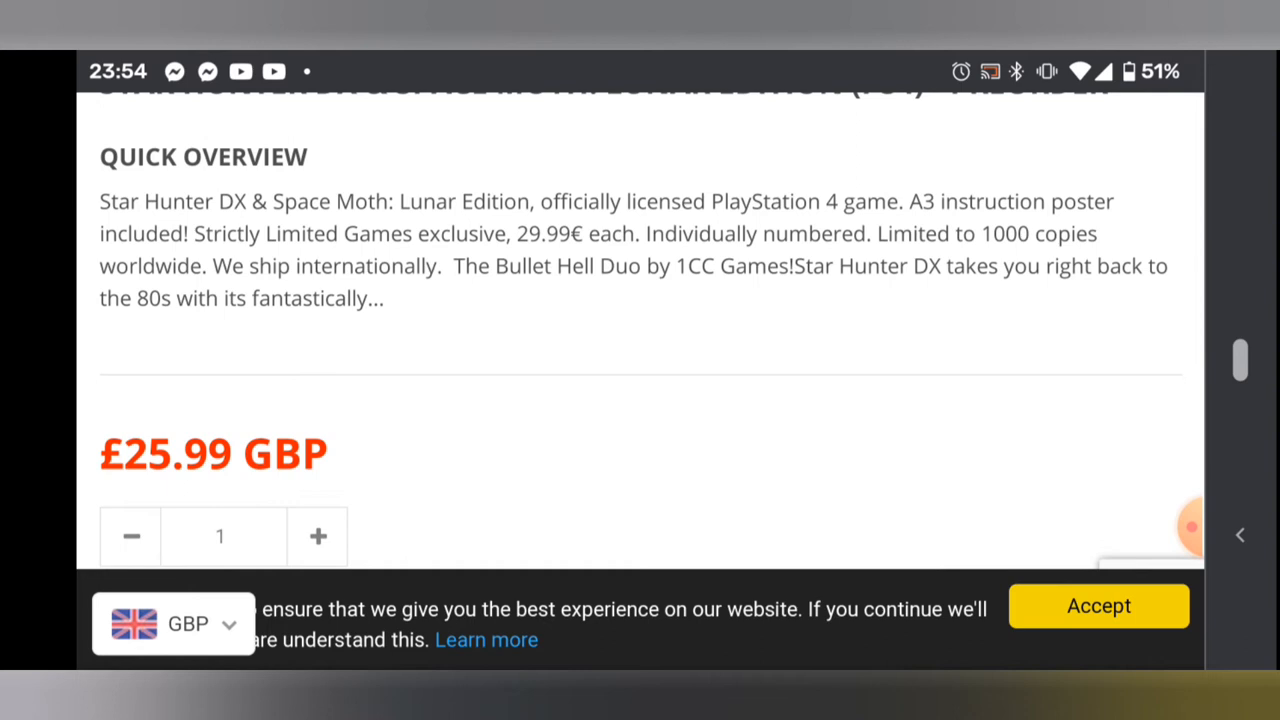